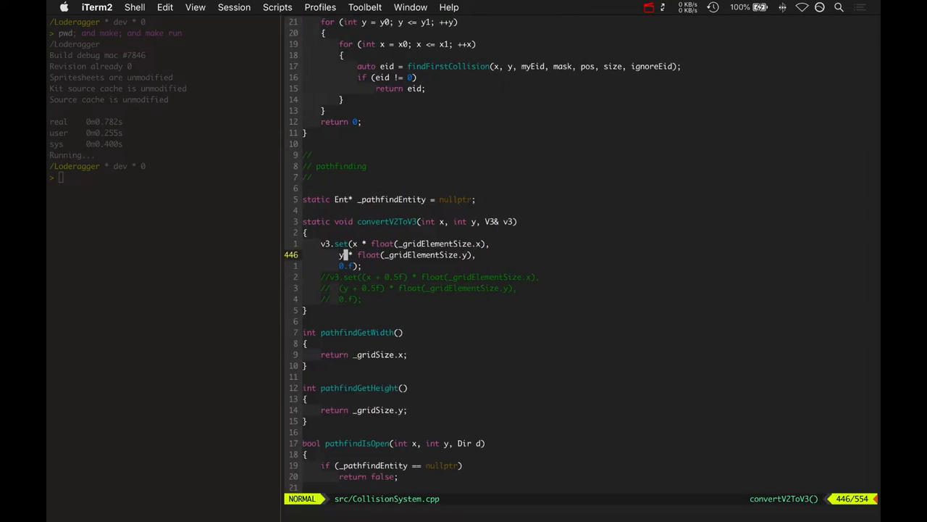
- Prefix pathfindGetWidth, pathfindGetHeight and pathfindIsOpen with 'static' in CollisionSystem.cpp
scroll("down", 3)
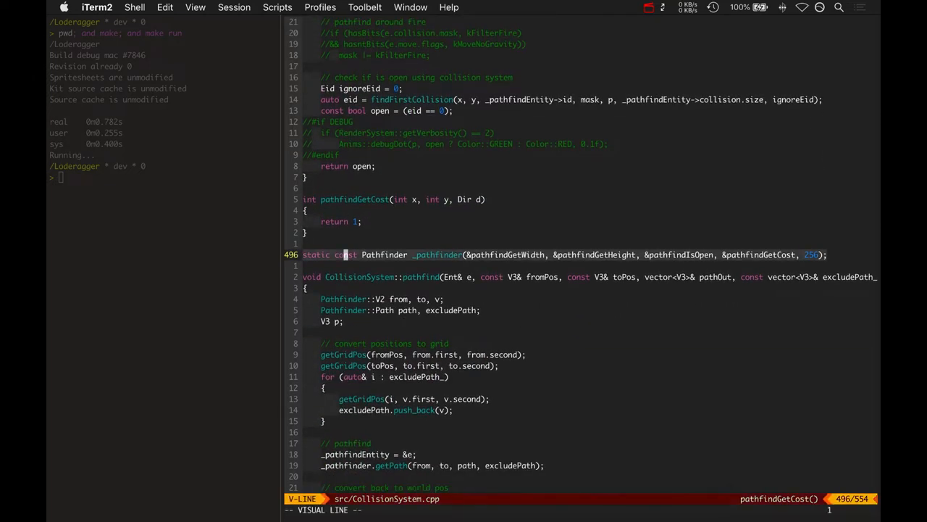
key("Escape")
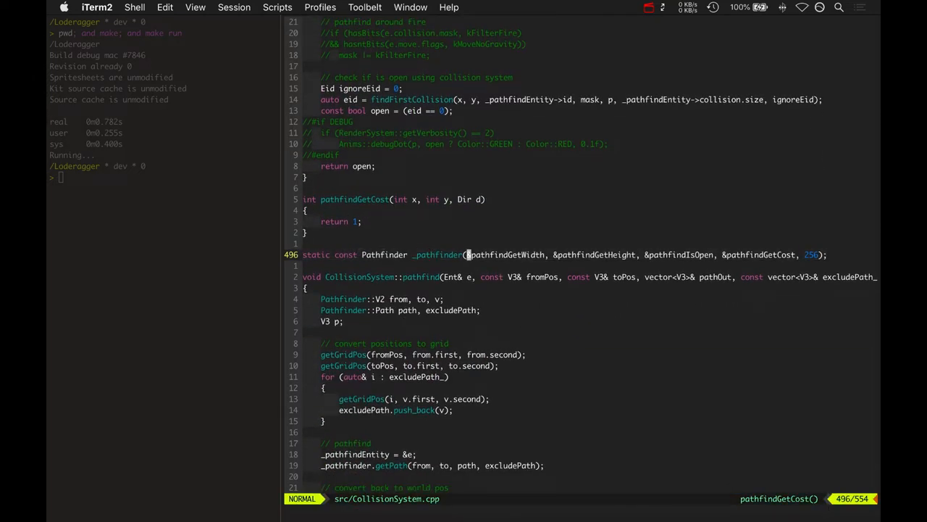
key("v")
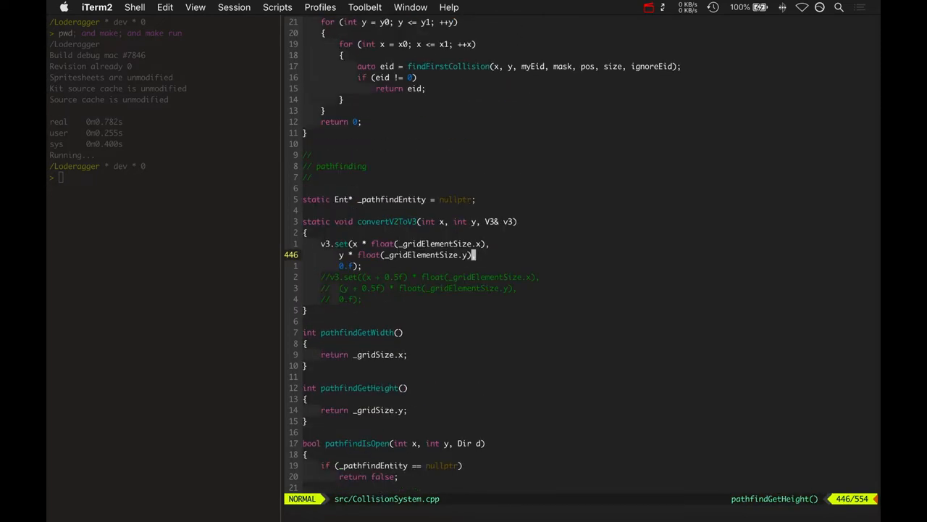
type("static")
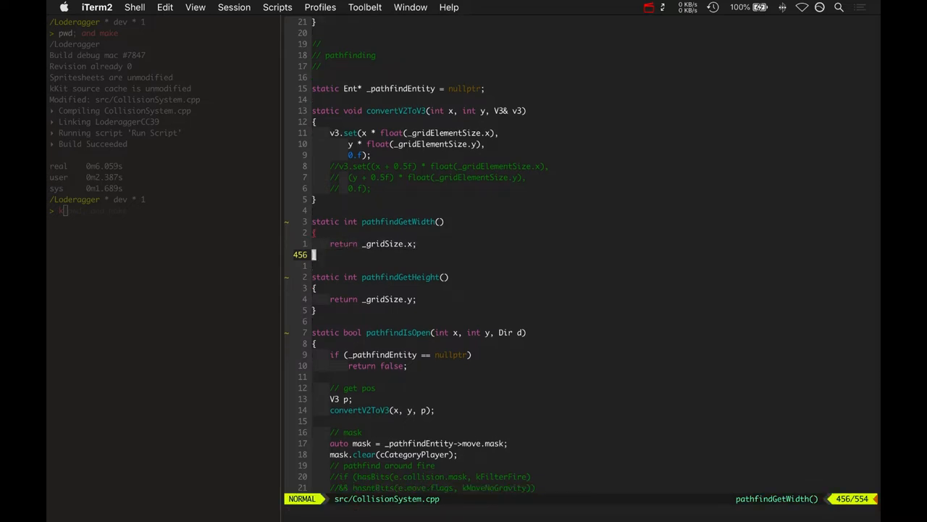
- Scroll through kit/src/Pathfinder.cpp to view its A* pathfinding implementation
scroll("down", 3)
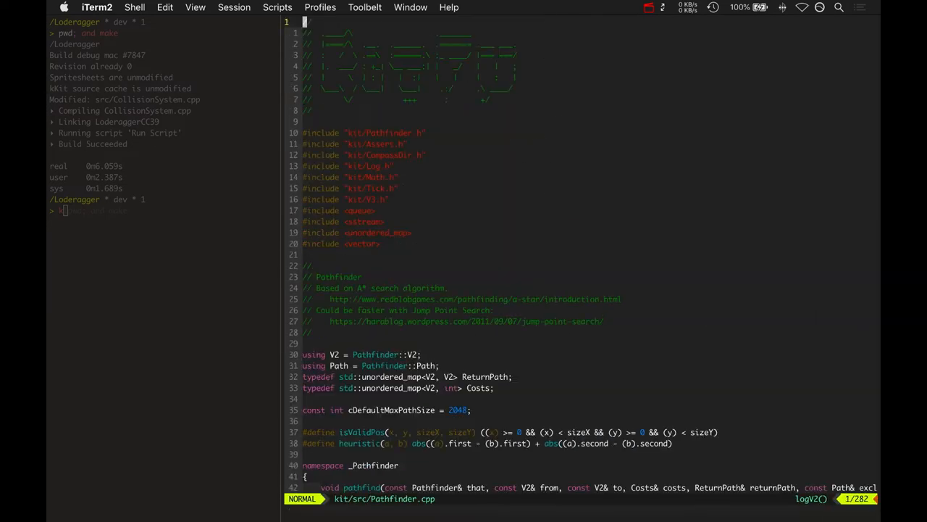
scroll("down", 3)
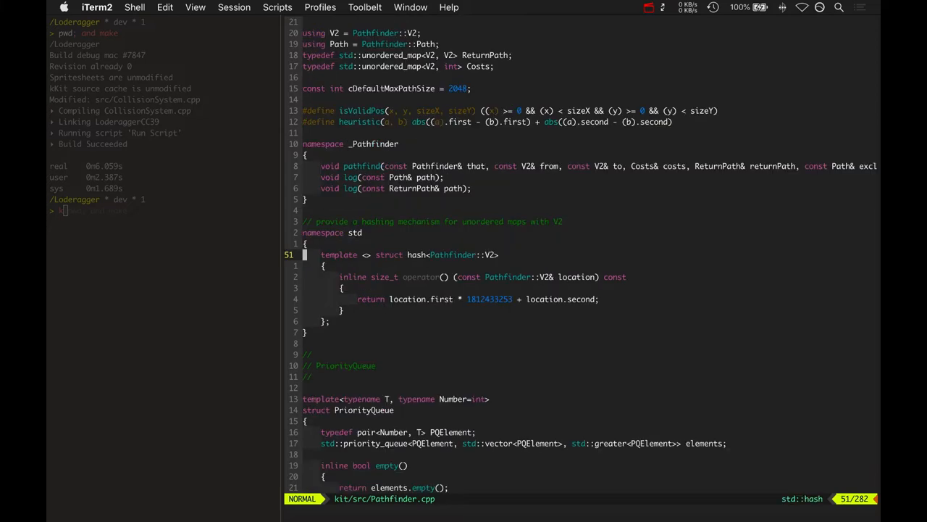
scroll("down", 3)
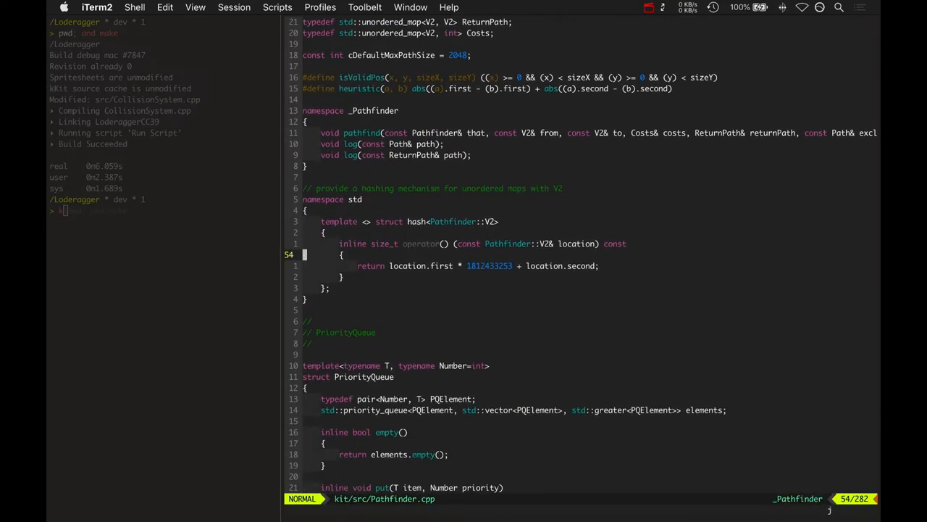
scroll("down", 3)
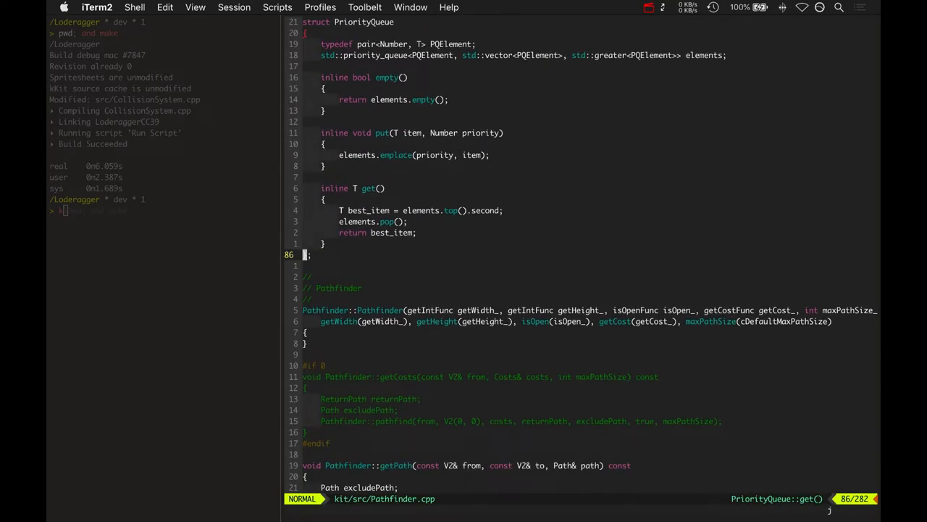
scroll("down", 3)
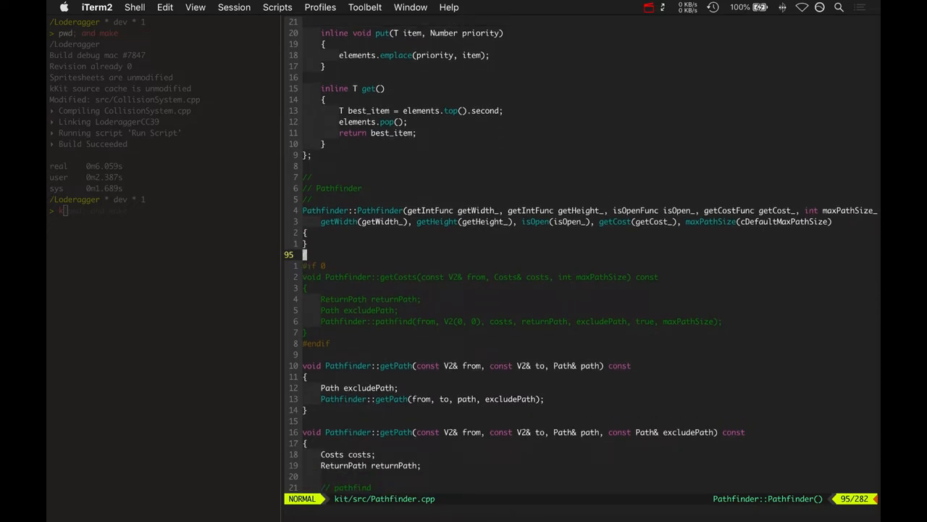
scroll("down", 3)
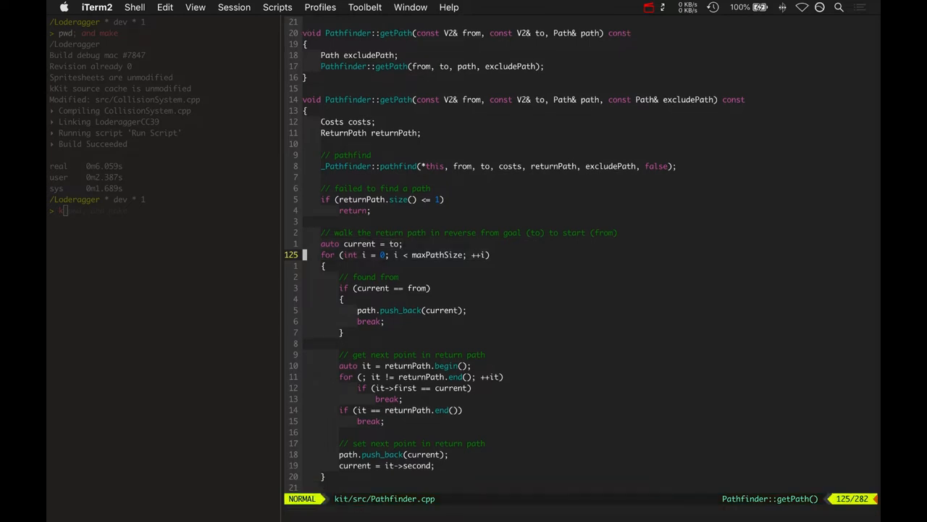
scroll("down", 3)
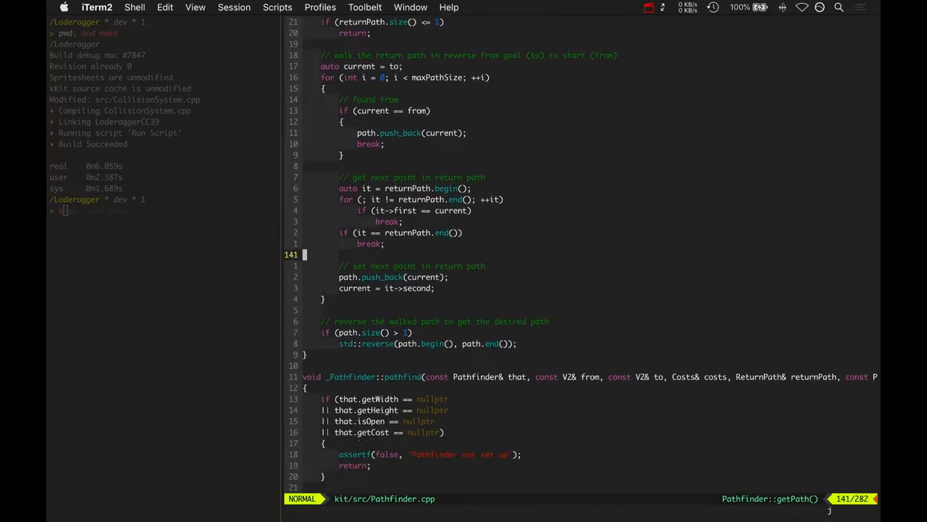
scroll("down", 3)
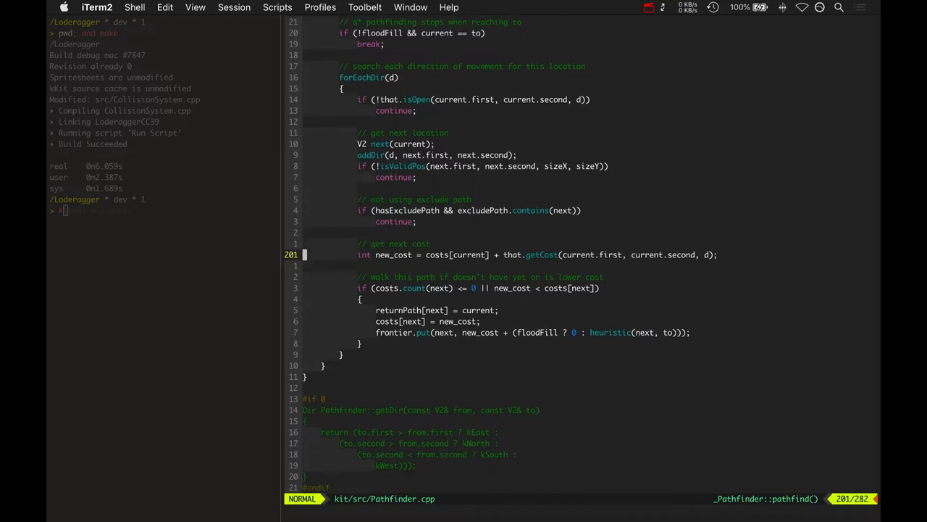
key("V")
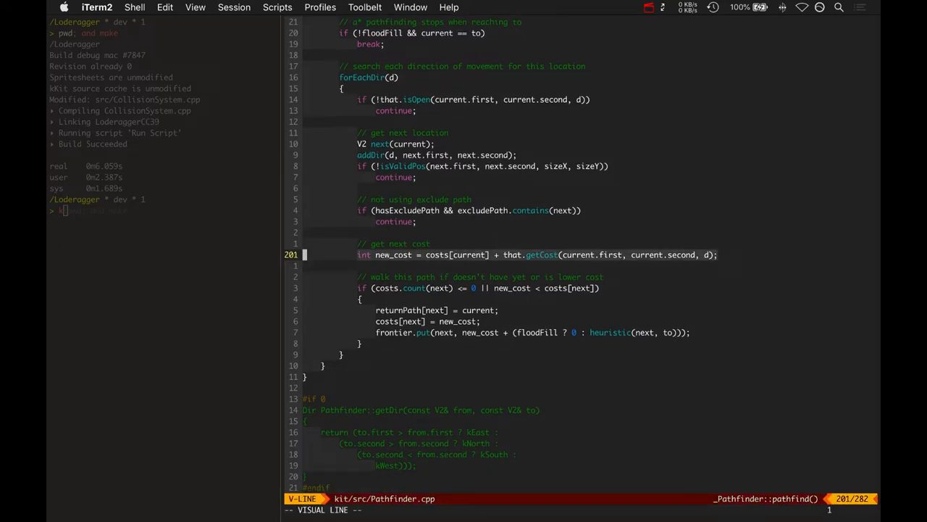
key("Escape")
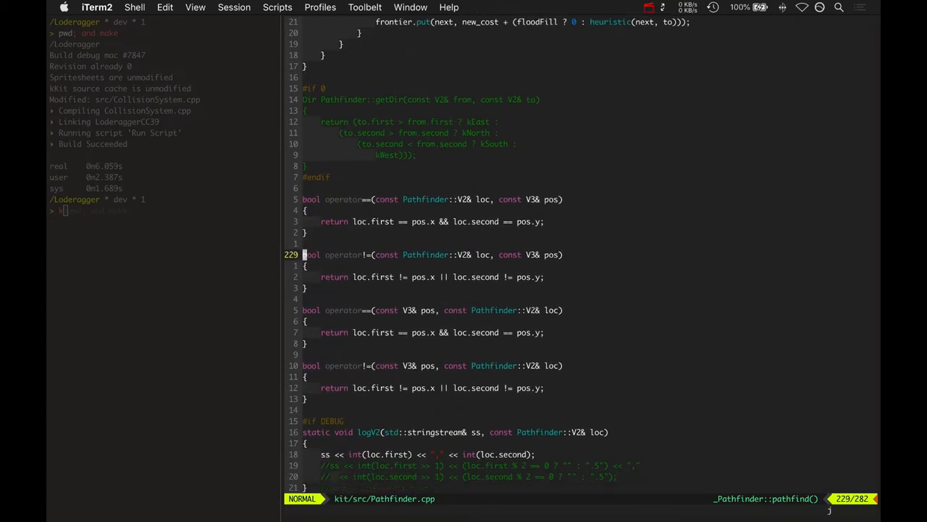
scroll("down", 3)
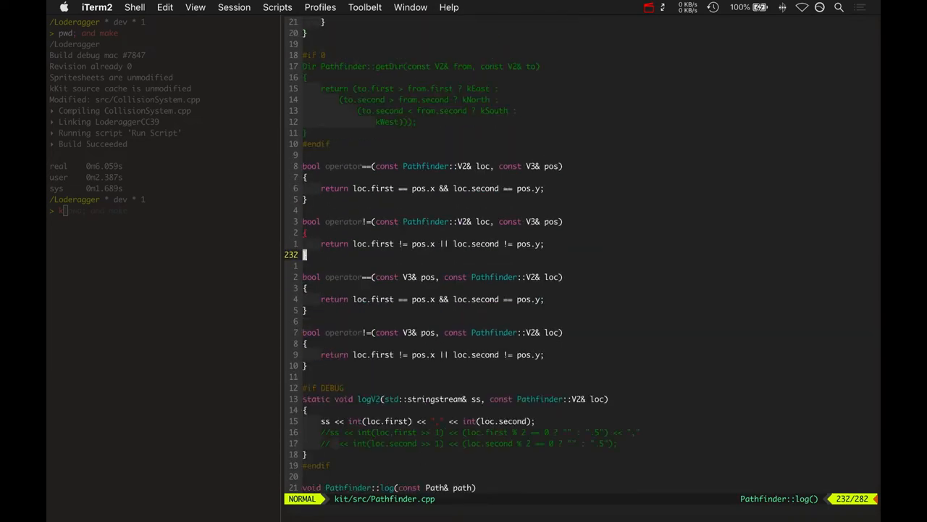
type(":bd")
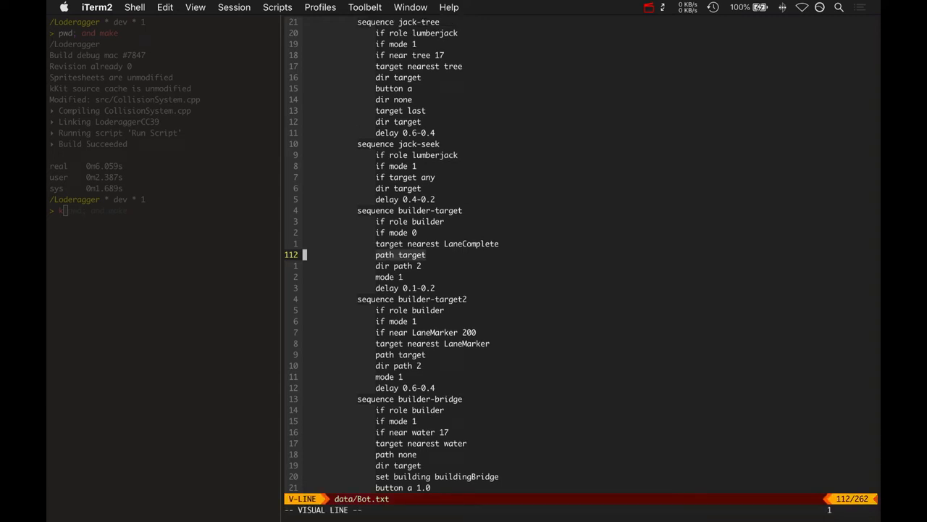
- Search tags for 'pat' to jump to behaviorPathTarget in AISystem.cpp
key("Escape")
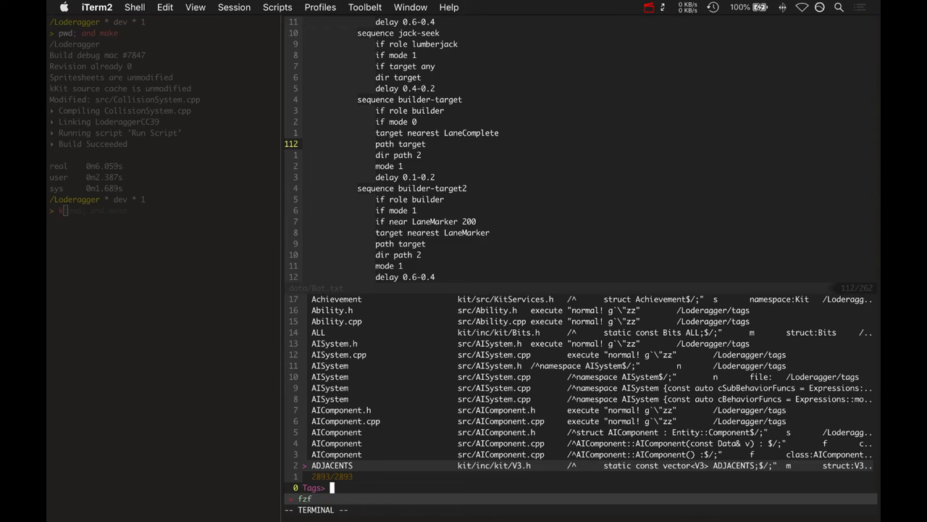
type("viuor")
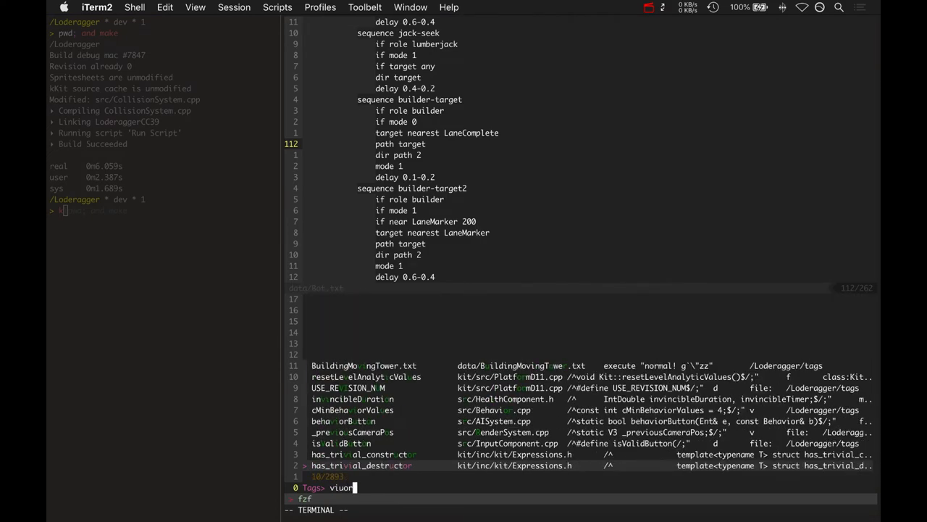
type("pat")
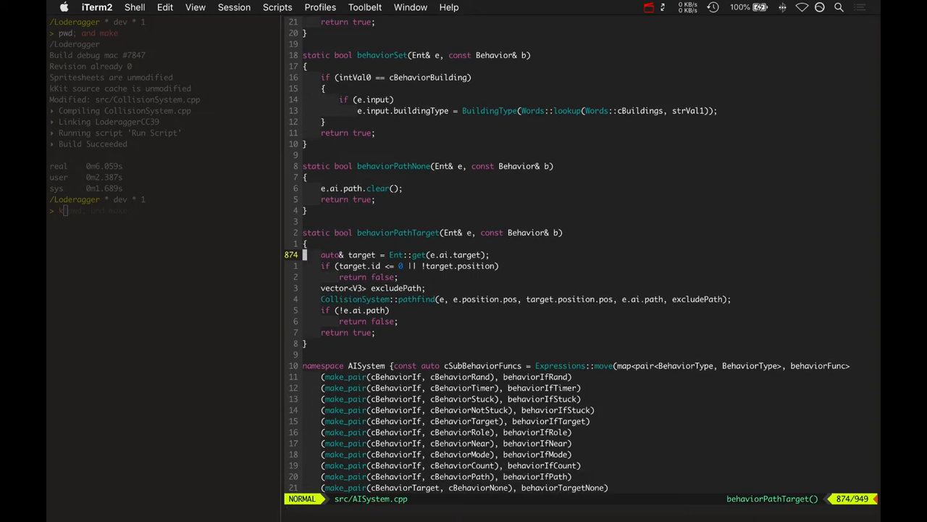
key("V")
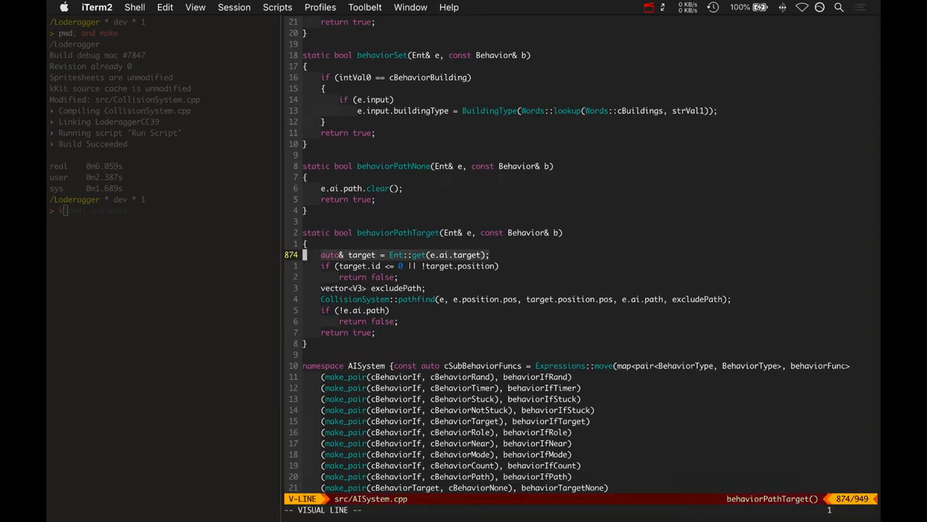
scroll("down", 3)
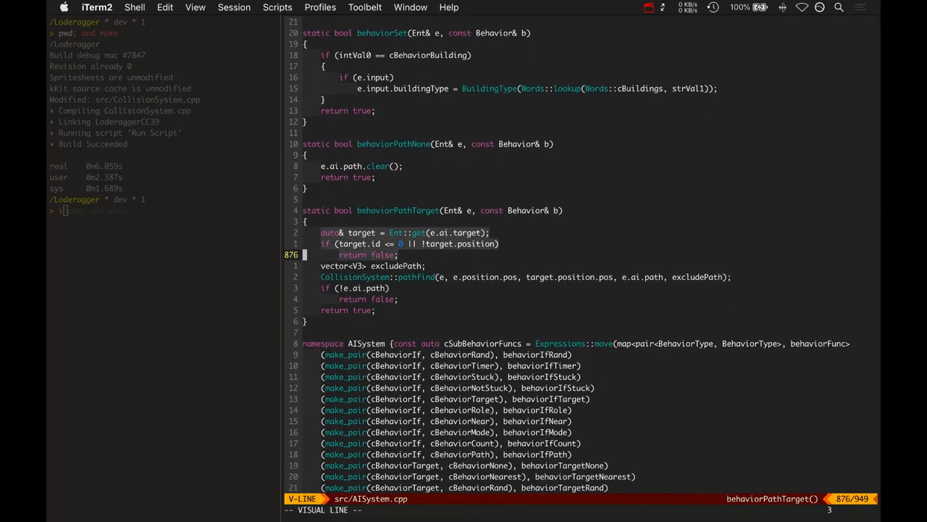
scroll("down", 3)
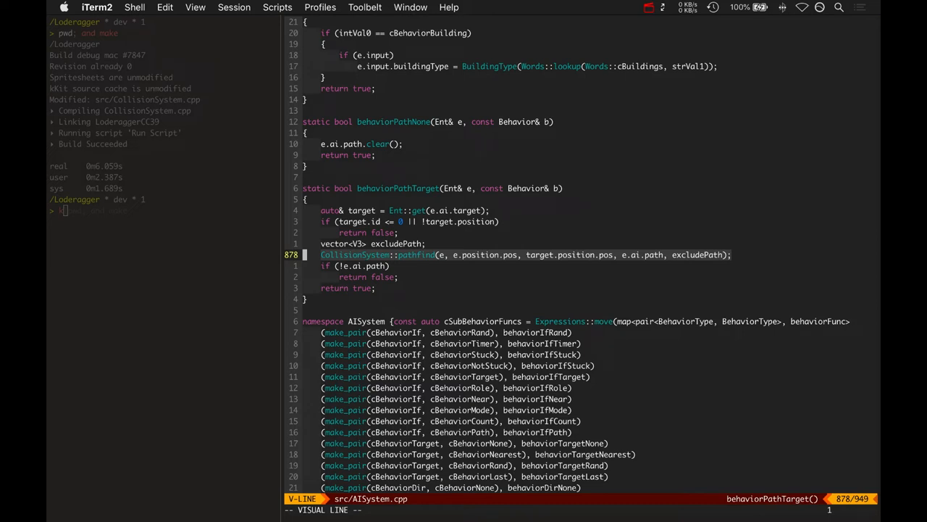
key("Escape")
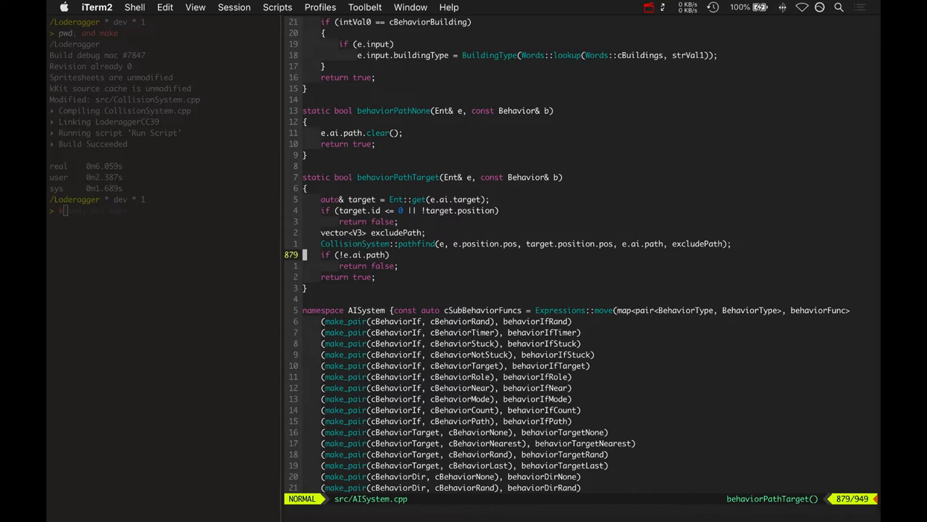
scroll("down", 3)
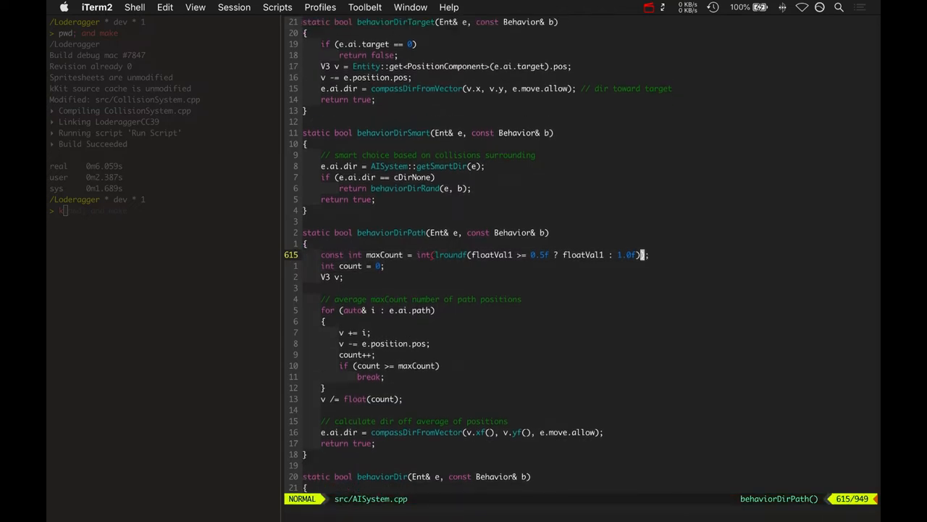
scroll("down", 3)
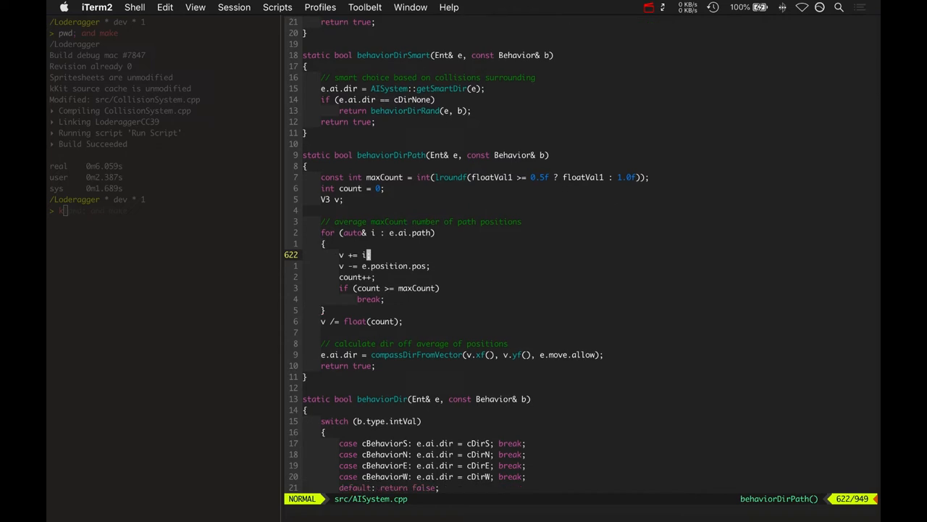
key("V")
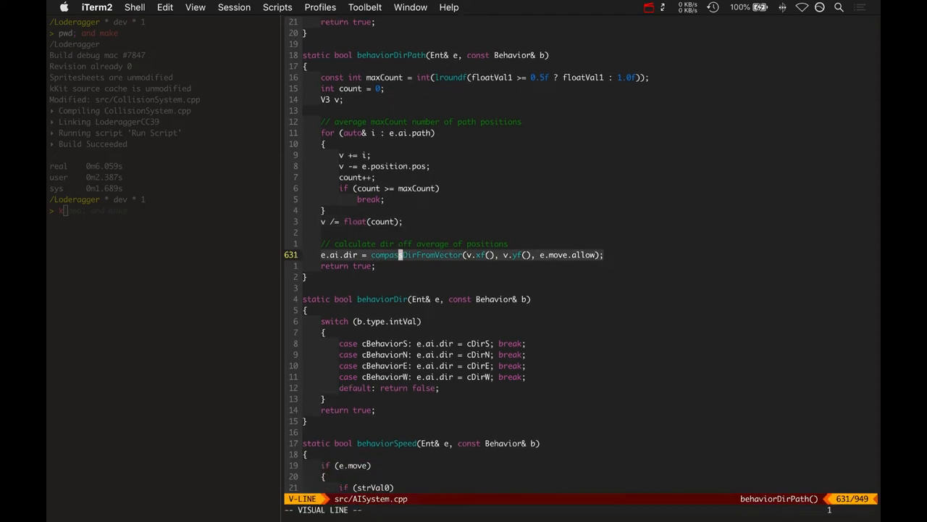
key("Escape")
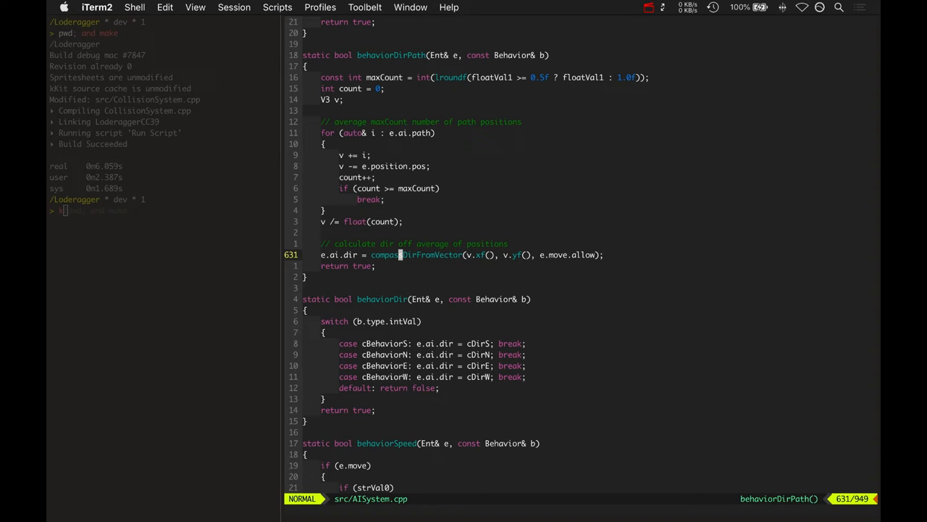
type("kclear")
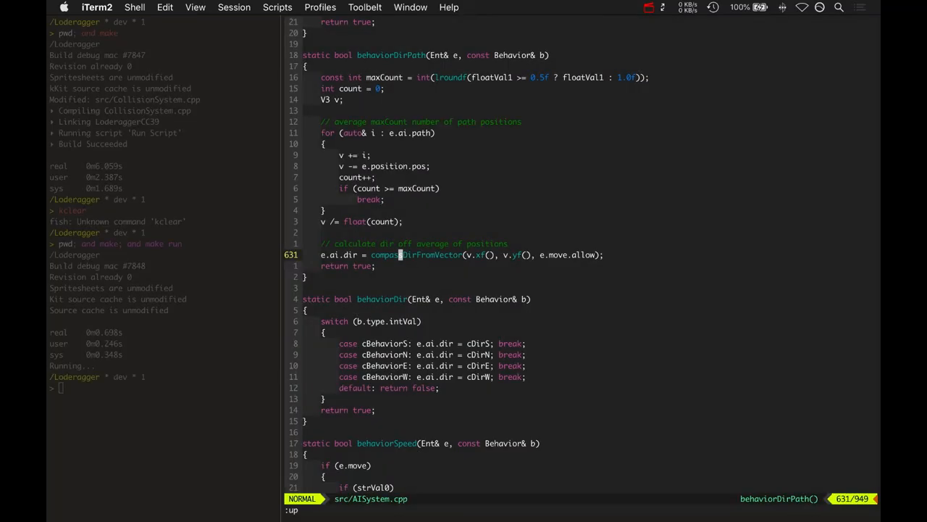
- Switch to the running Loderagger game window after the rebuild
left_click(649, 7)
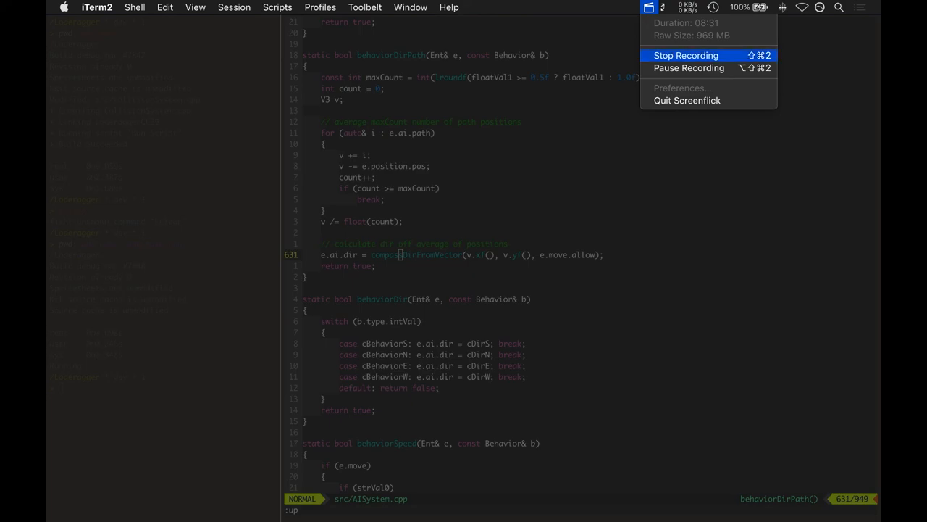